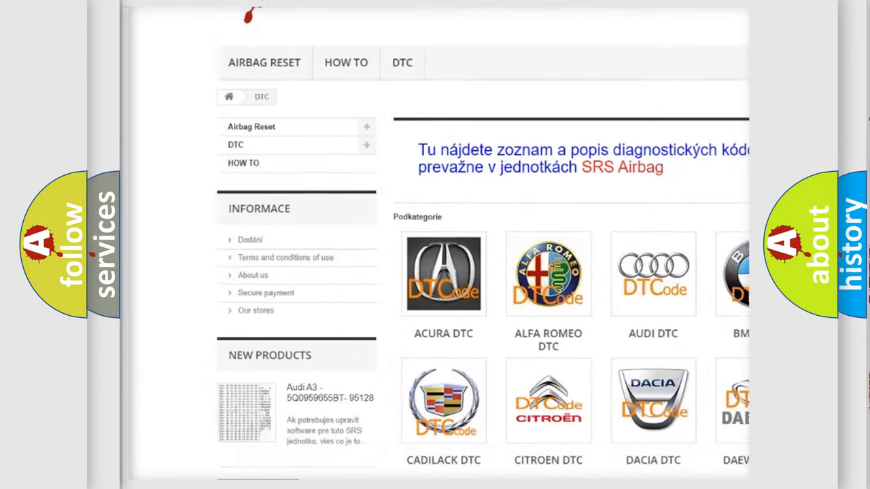
pyautogui.scroll(-3)
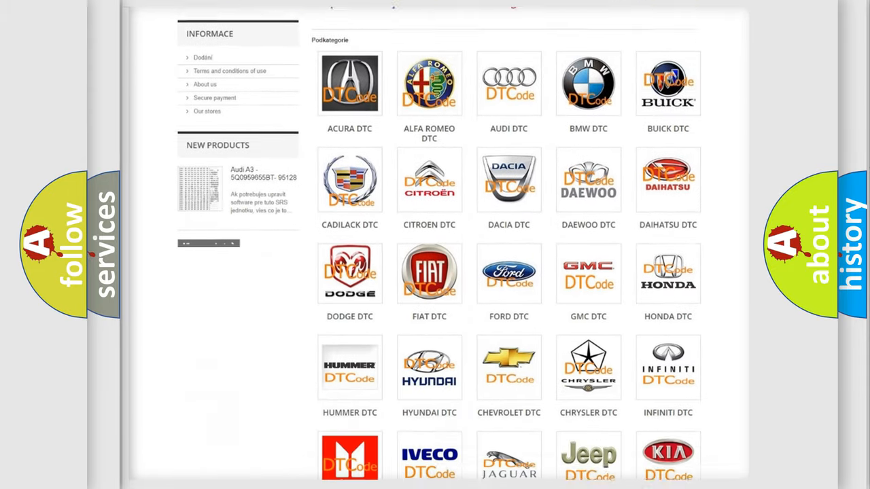
pyautogui.scroll(-3)
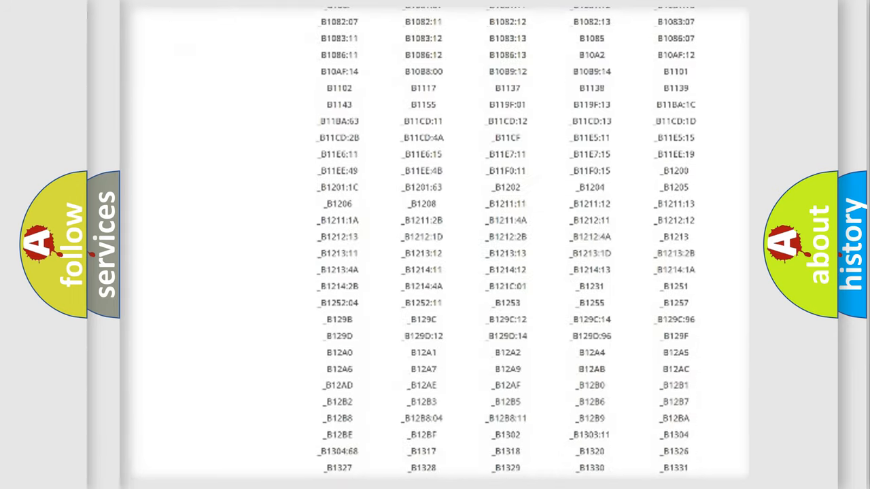
pyautogui.scroll(-3)
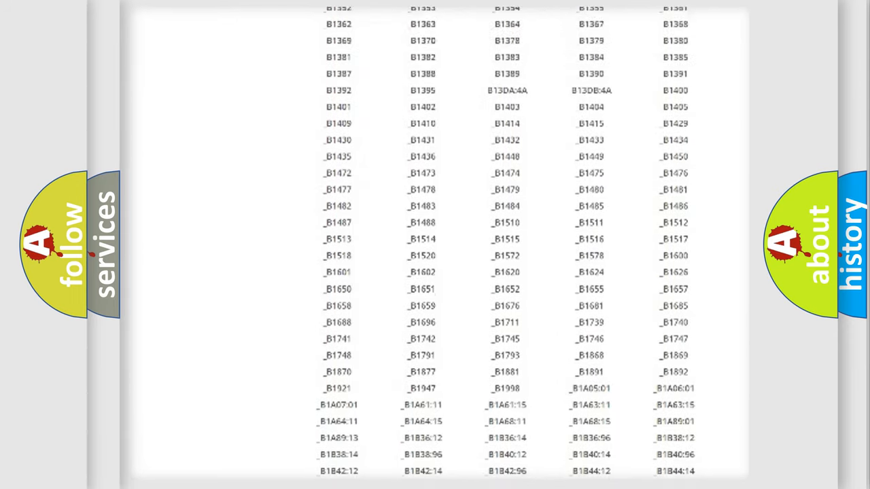